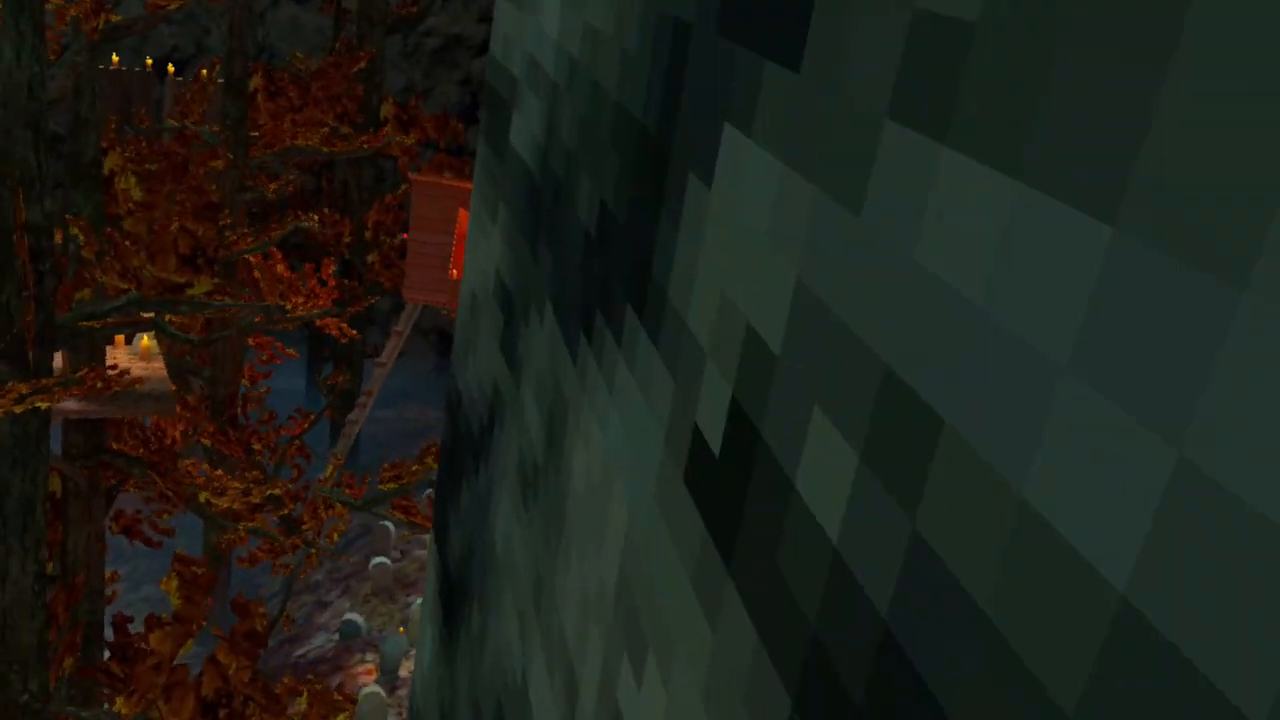
mouse_move(640, 360)
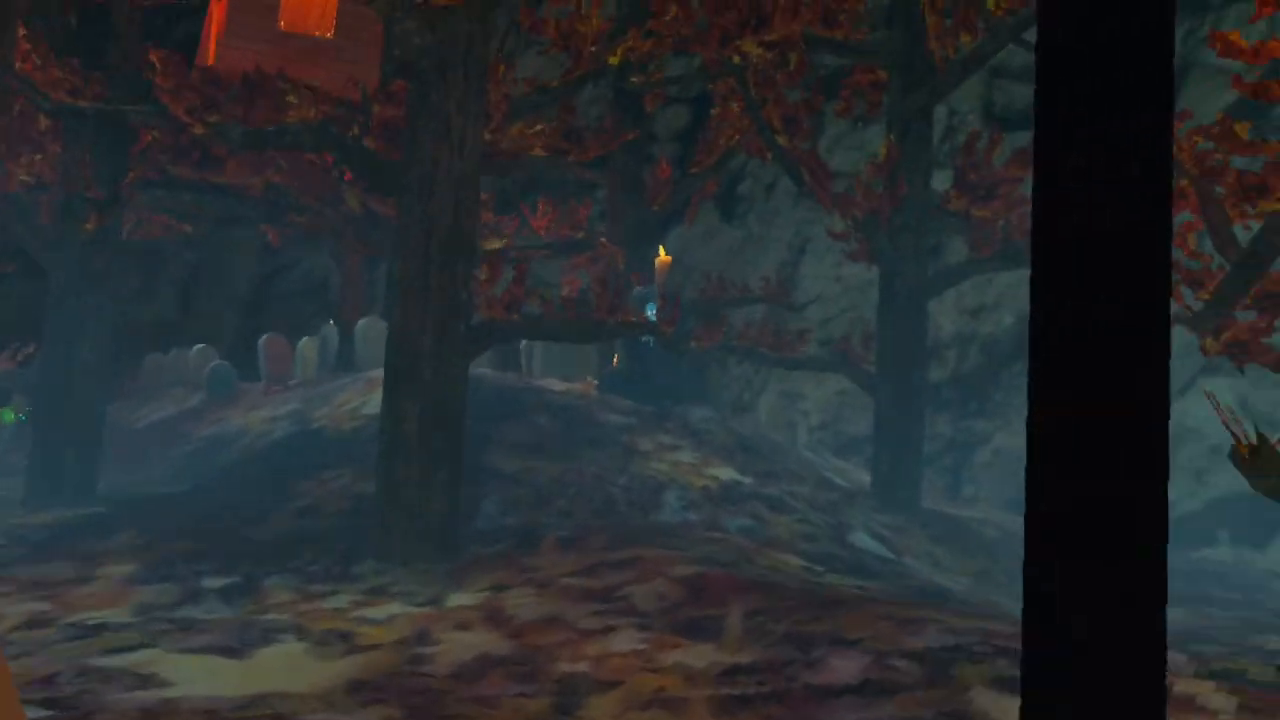
mouse_move(640, 360)
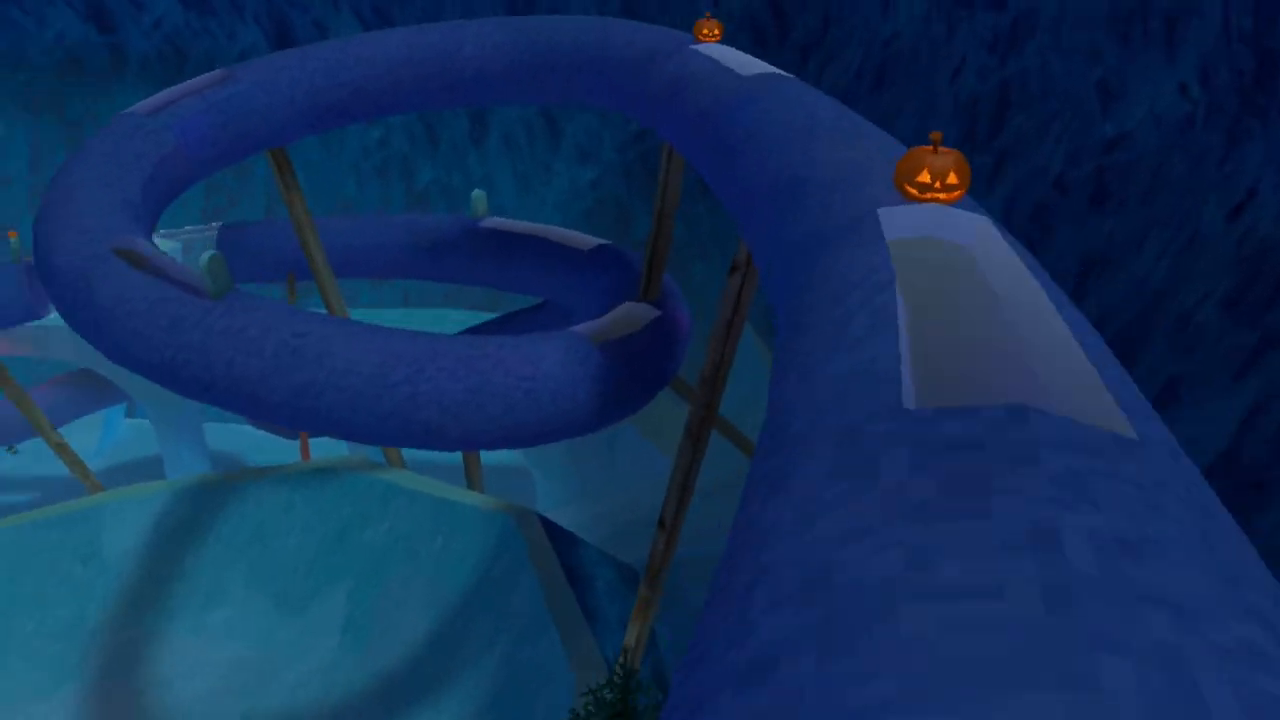
mouse_move(640, 360)
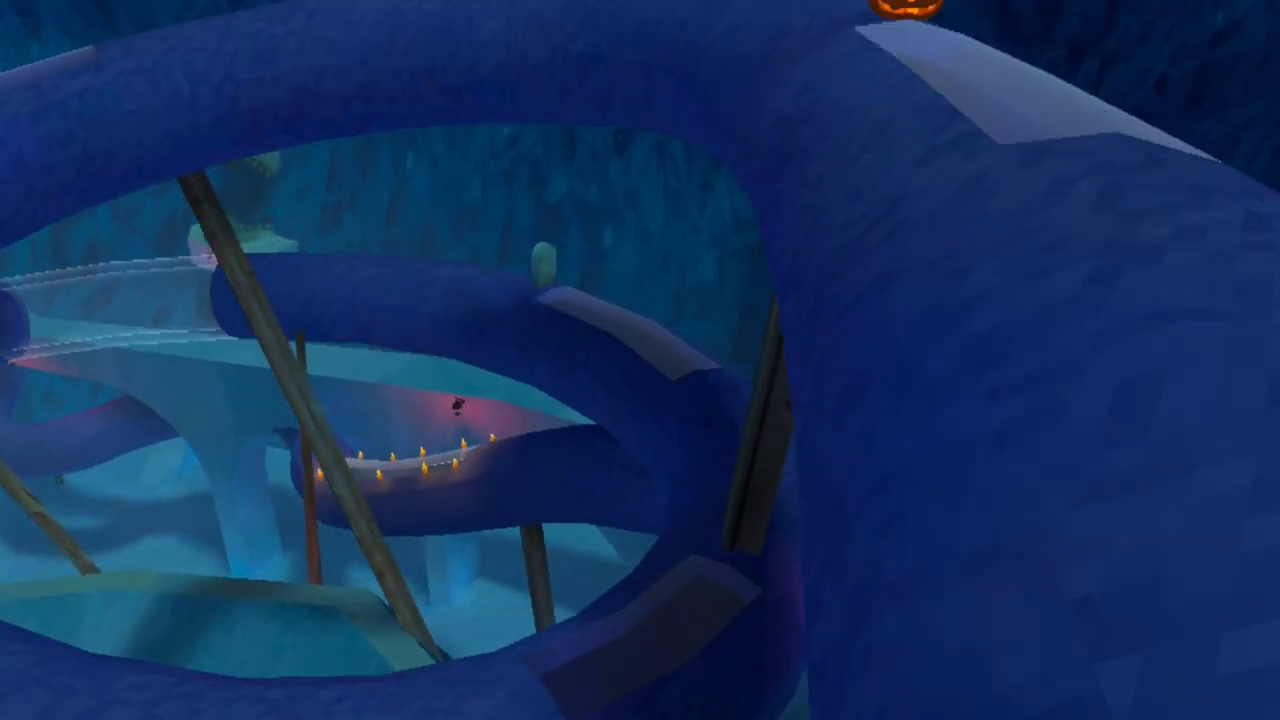